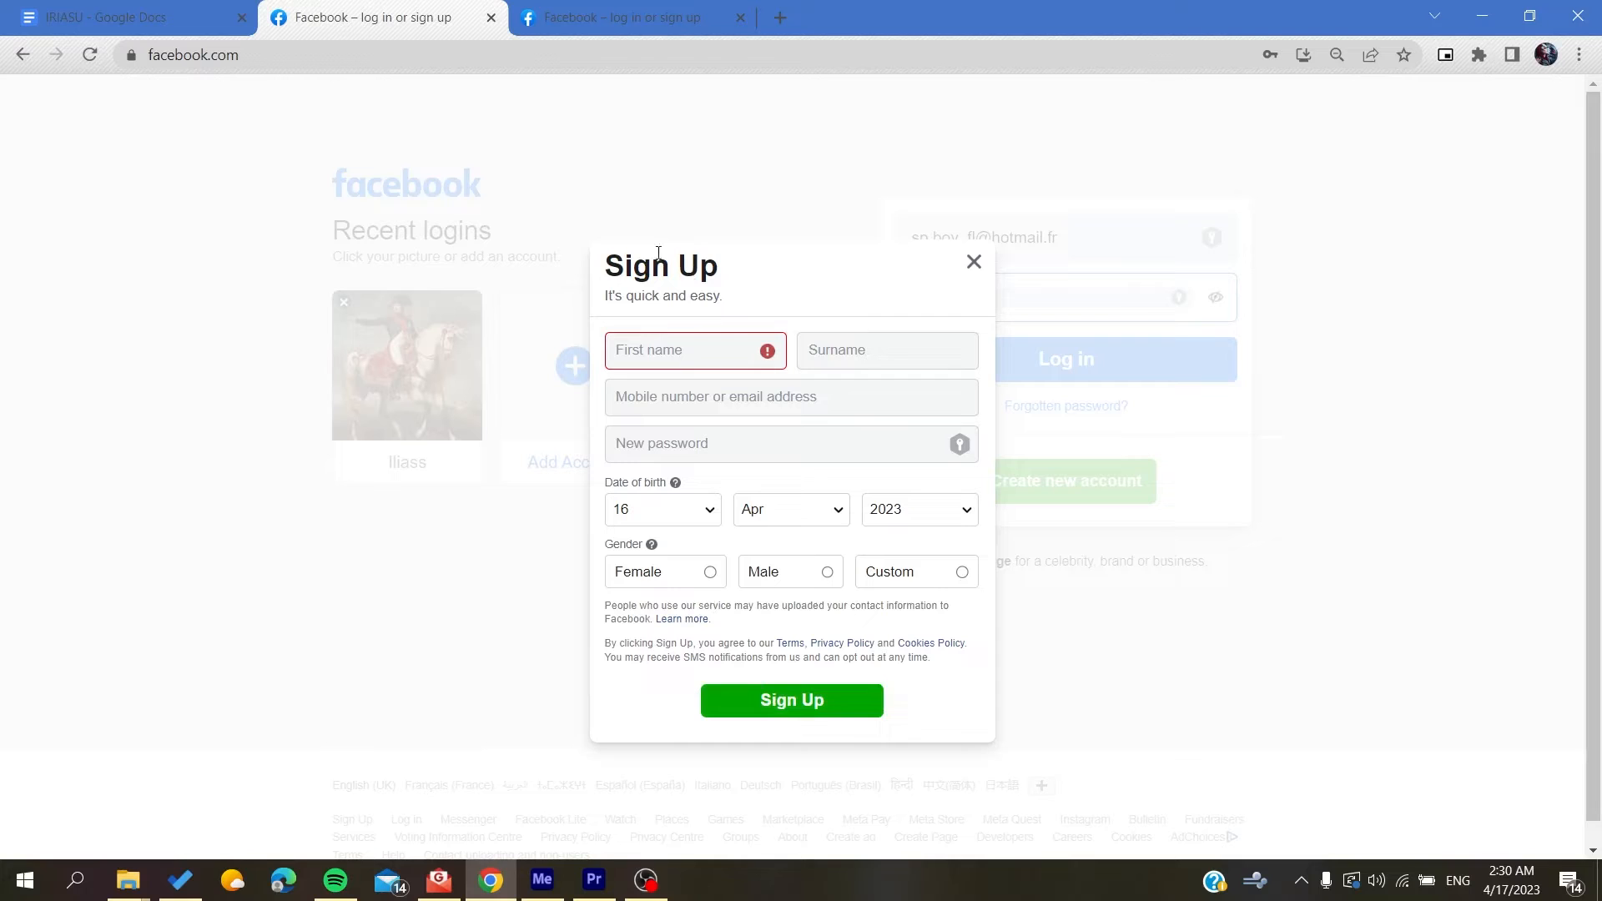
pyautogui.moveTo(642, 249)
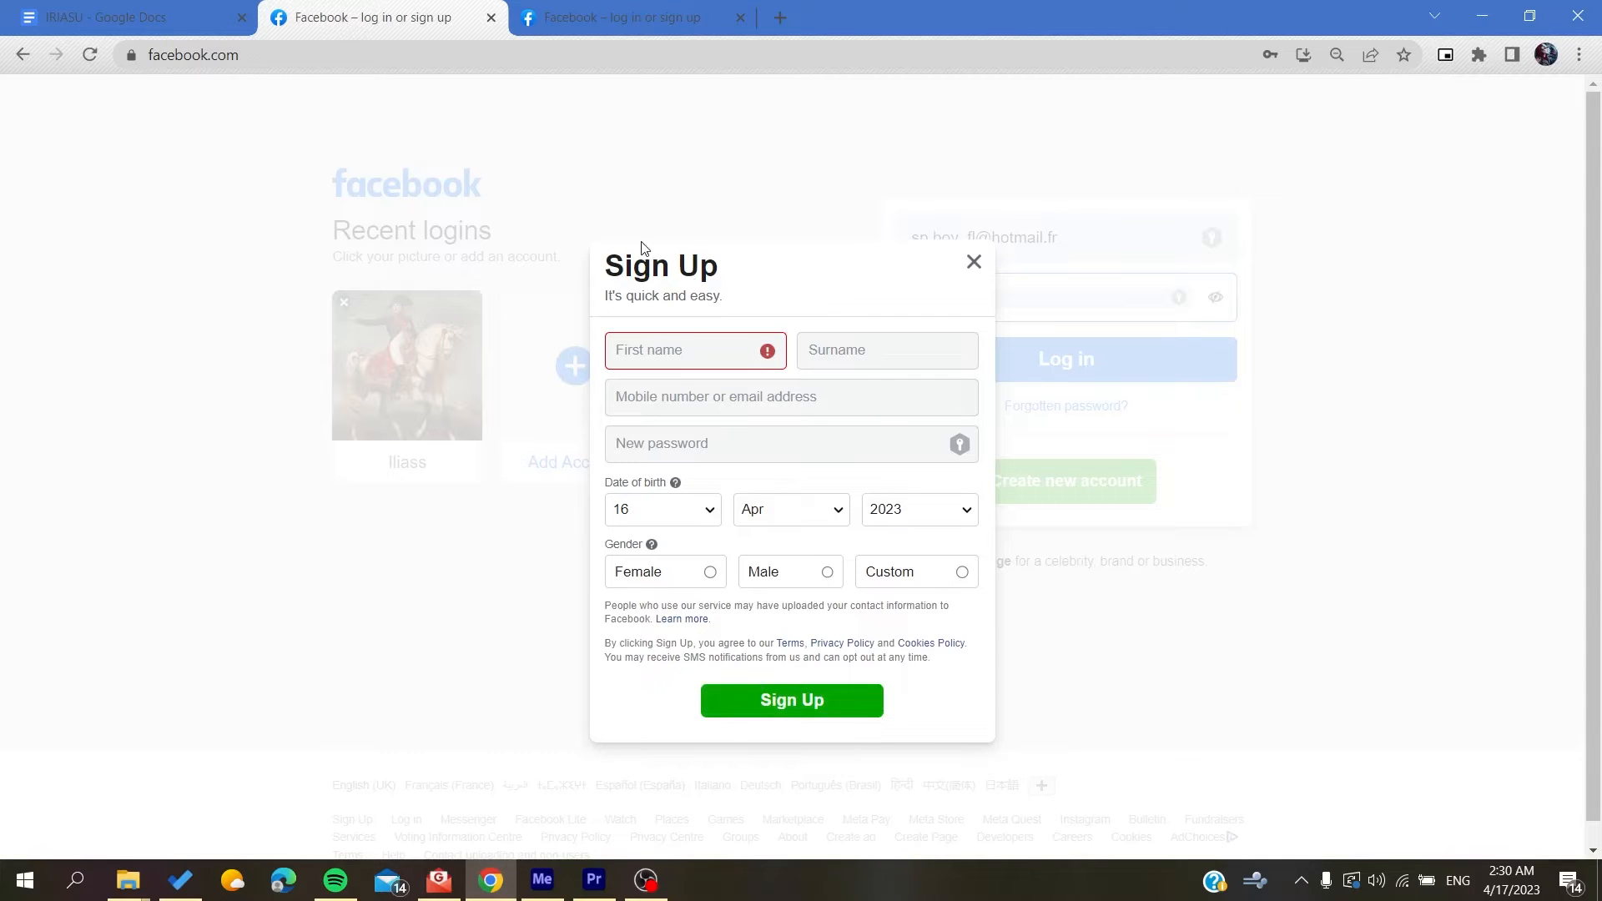
# Dismiss the Sign Up dialog, leaving the filled-in email and password on the login page
pyautogui.click(972, 261)
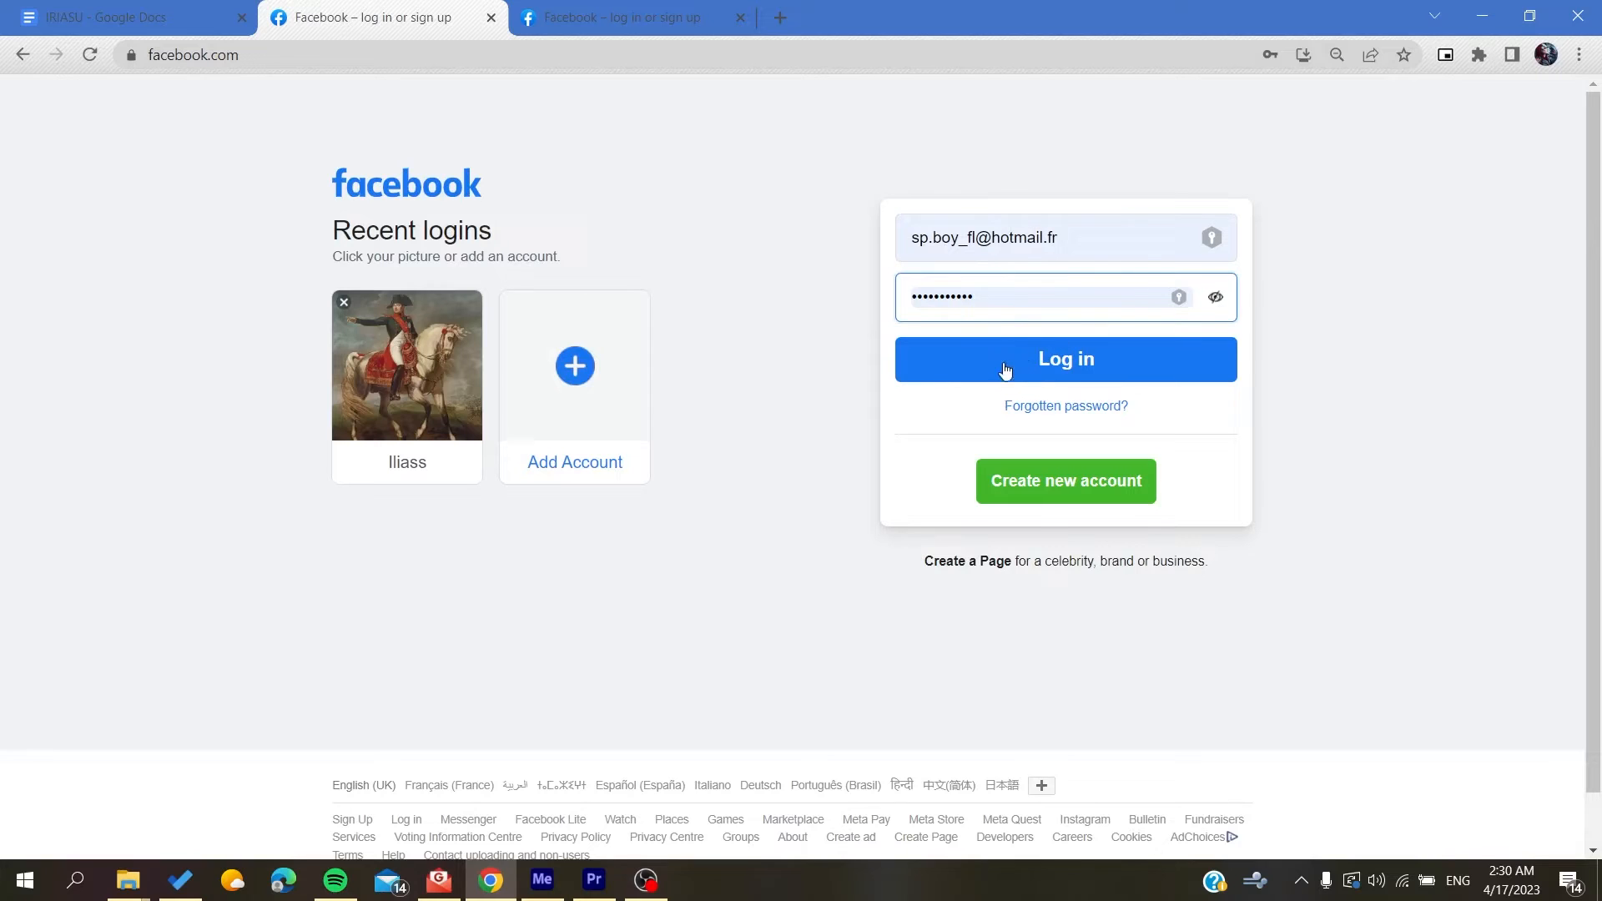
# Log in with the entered account details and reach the news feed
pyautogui.click(1064, 359)
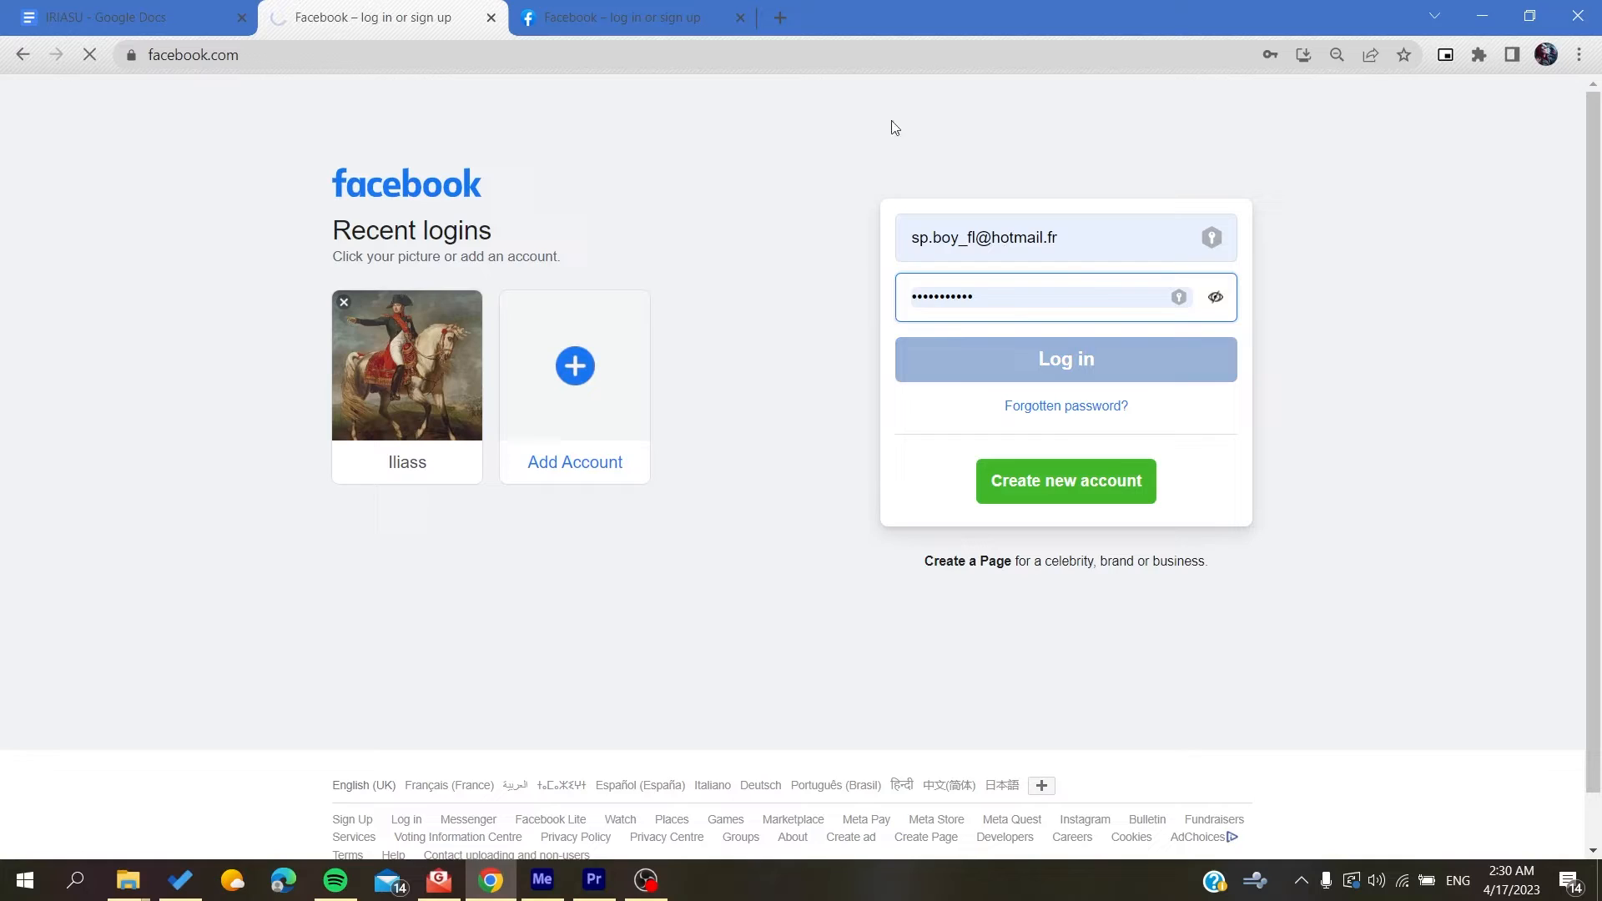
pyautogui.click(1064, 359)
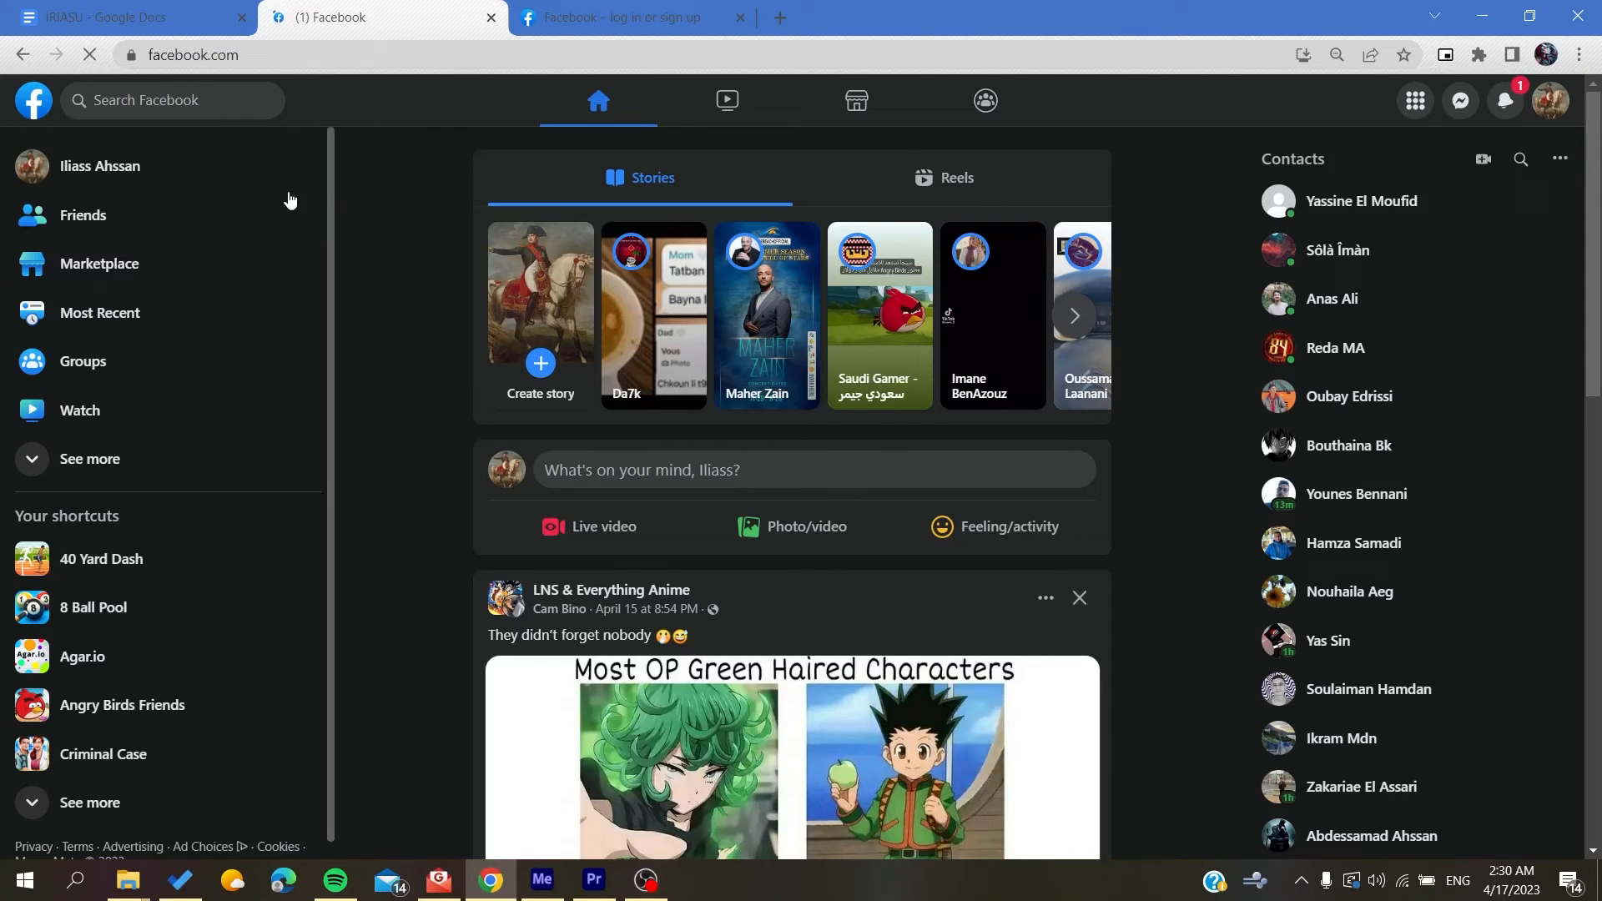
# Go to Marketplace's Today's picks and decline Kaspersky's save-password prompt with Annuler
pyautogui.click(100, 264)
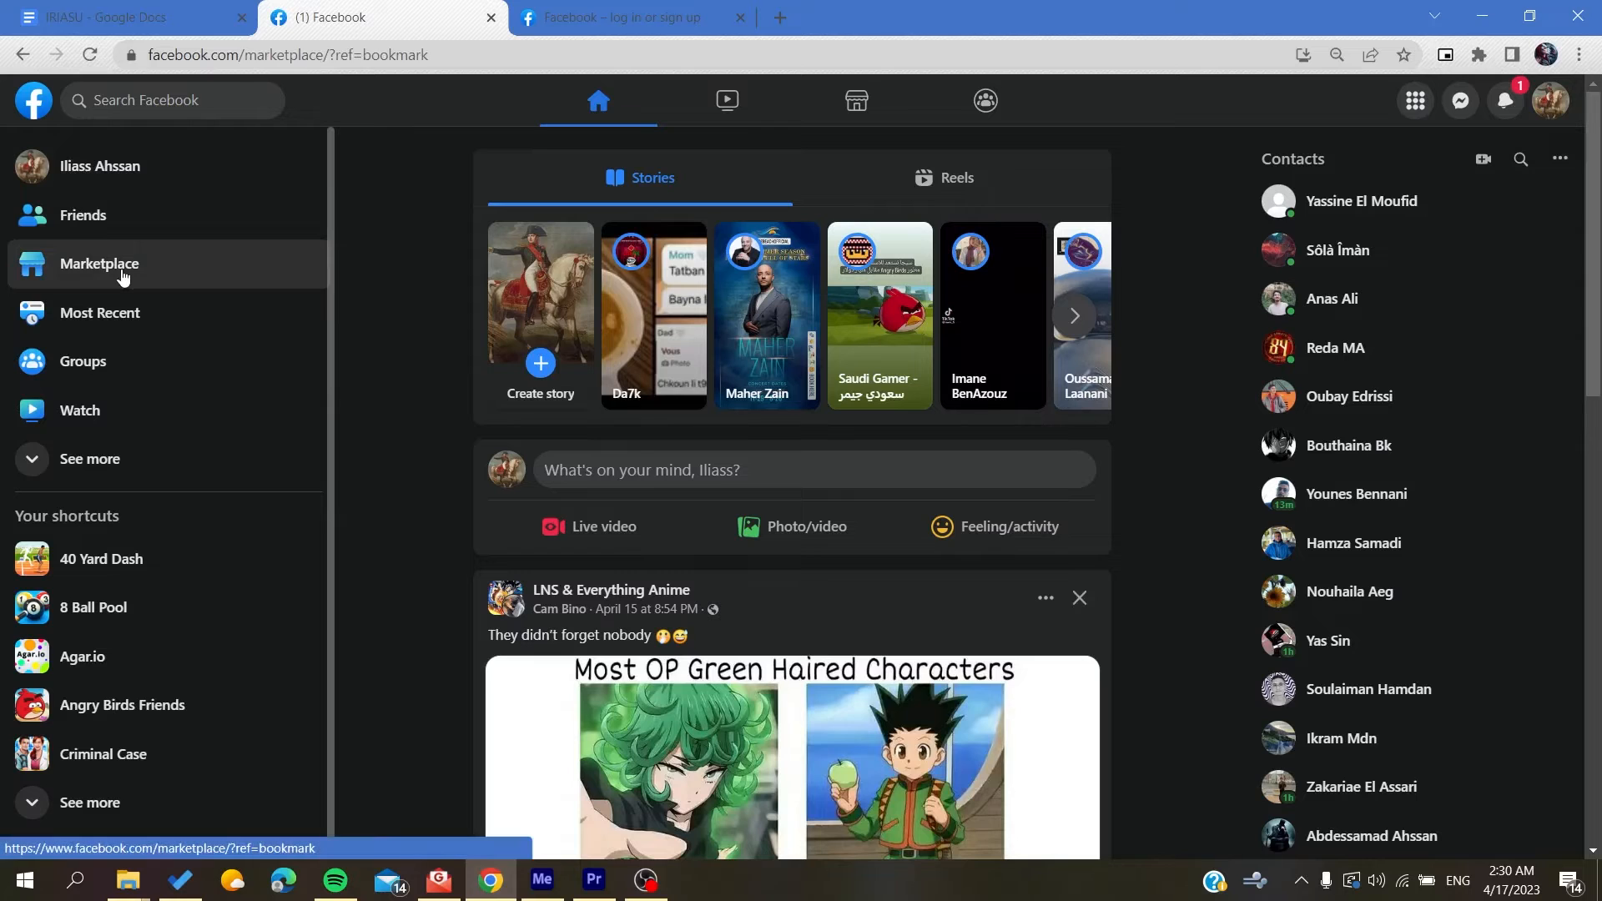
pyautogui.click(99, 263)
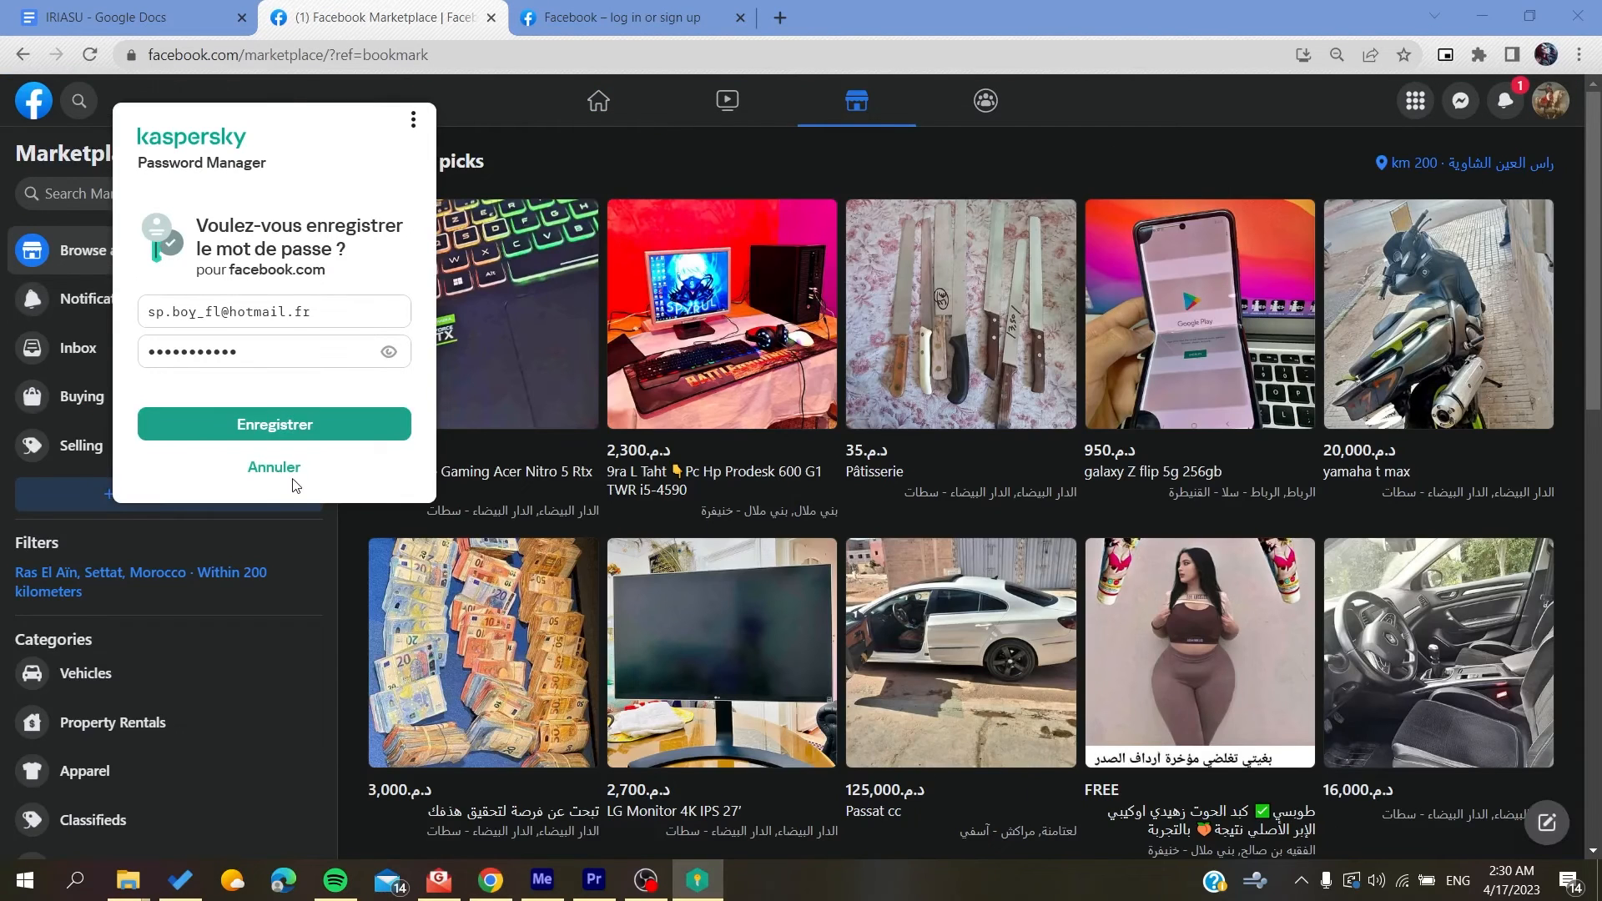
pyautogui.click(273, 470)
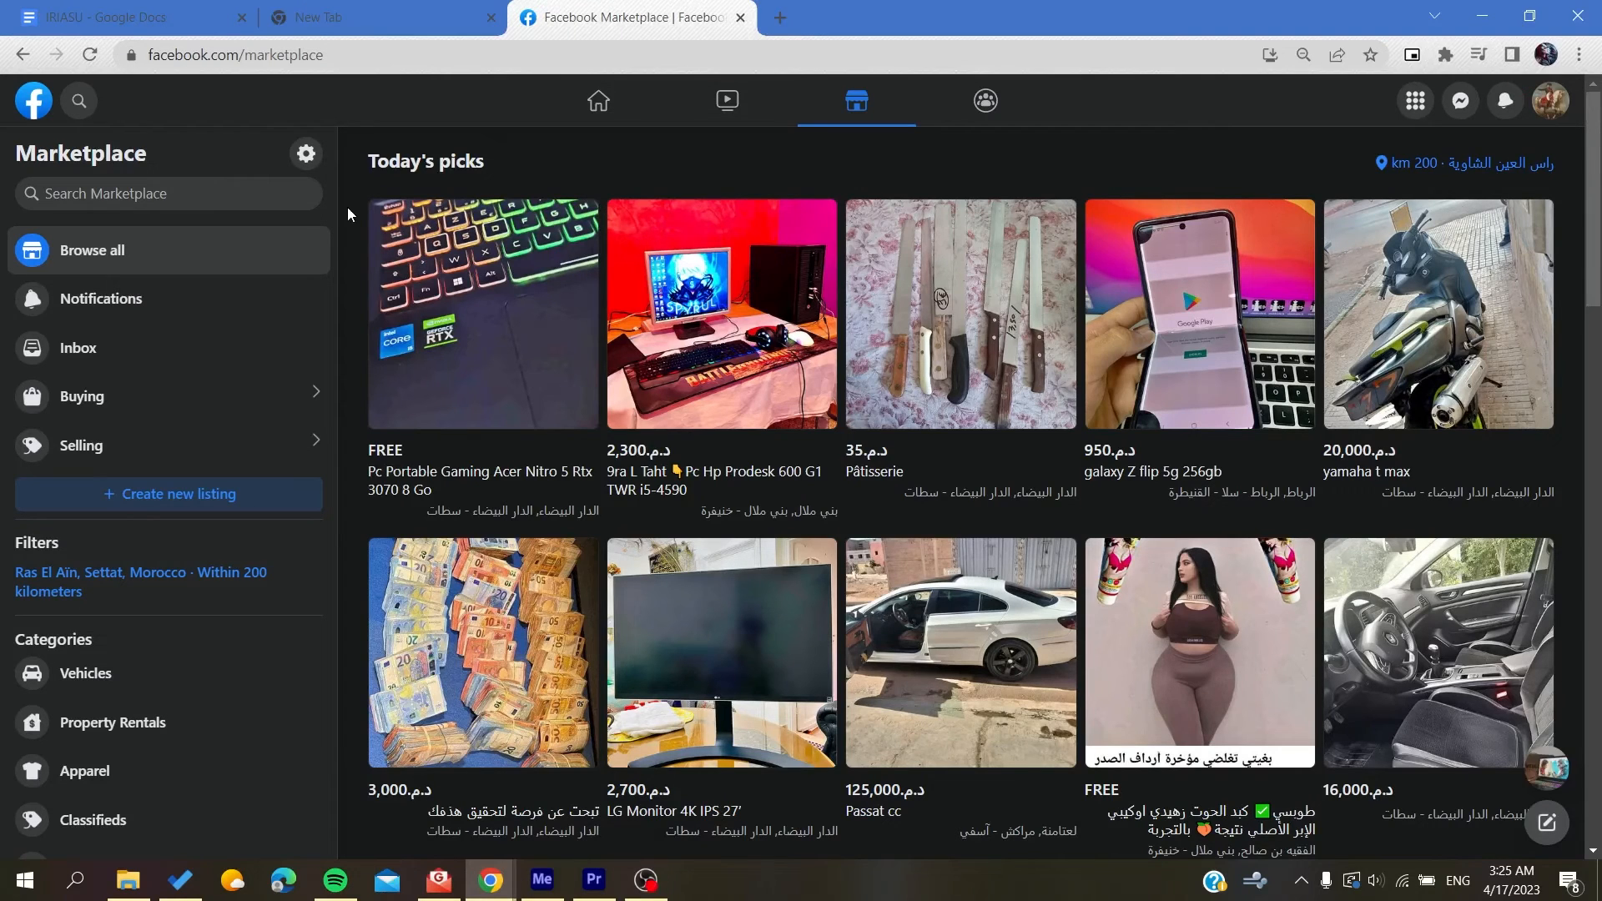
pyautogui.moveTo(92, 354)
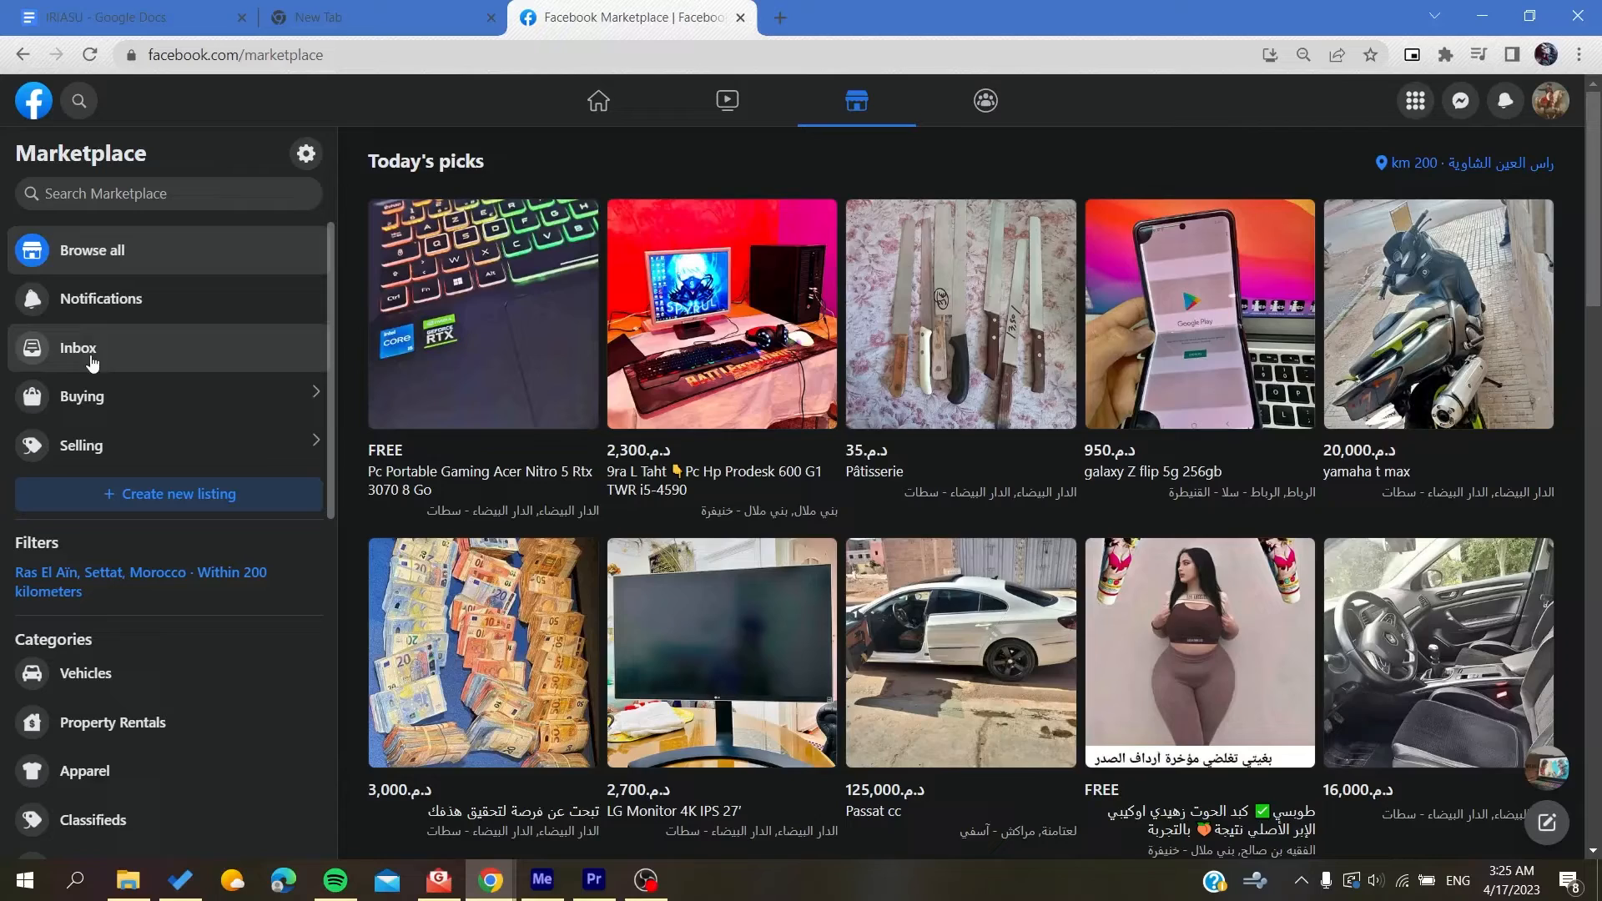
# Show the Marketplace inbox's Buying conversations, including the Acer Nitro 5 laptop chat
pyautogui.click(77, 347)
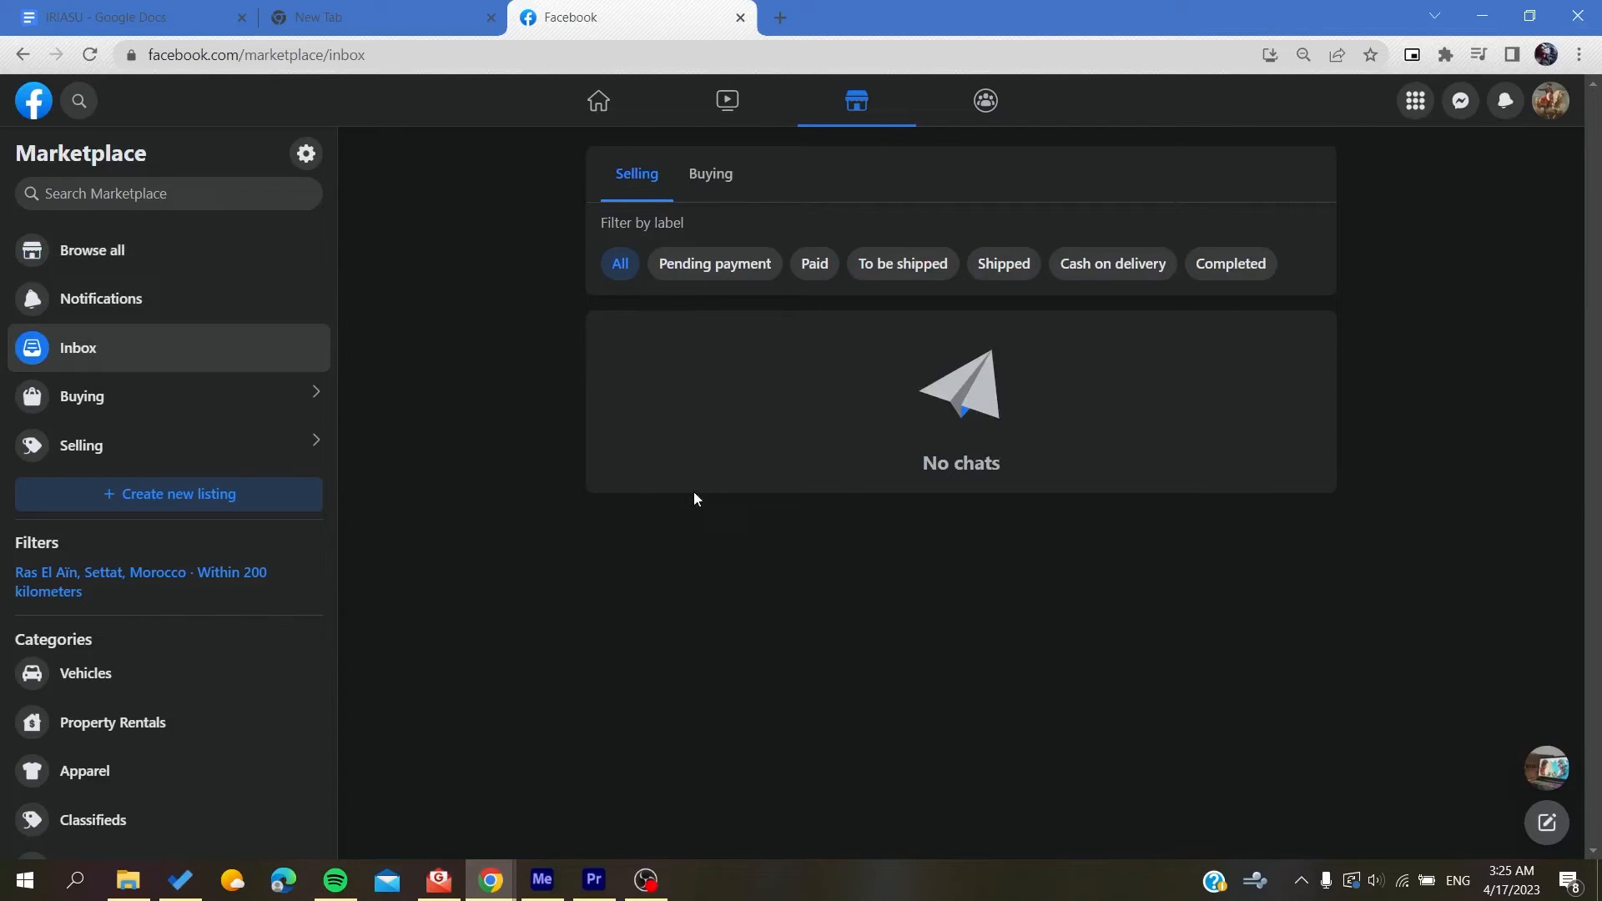
pyautogui.moveTo(472, 443)
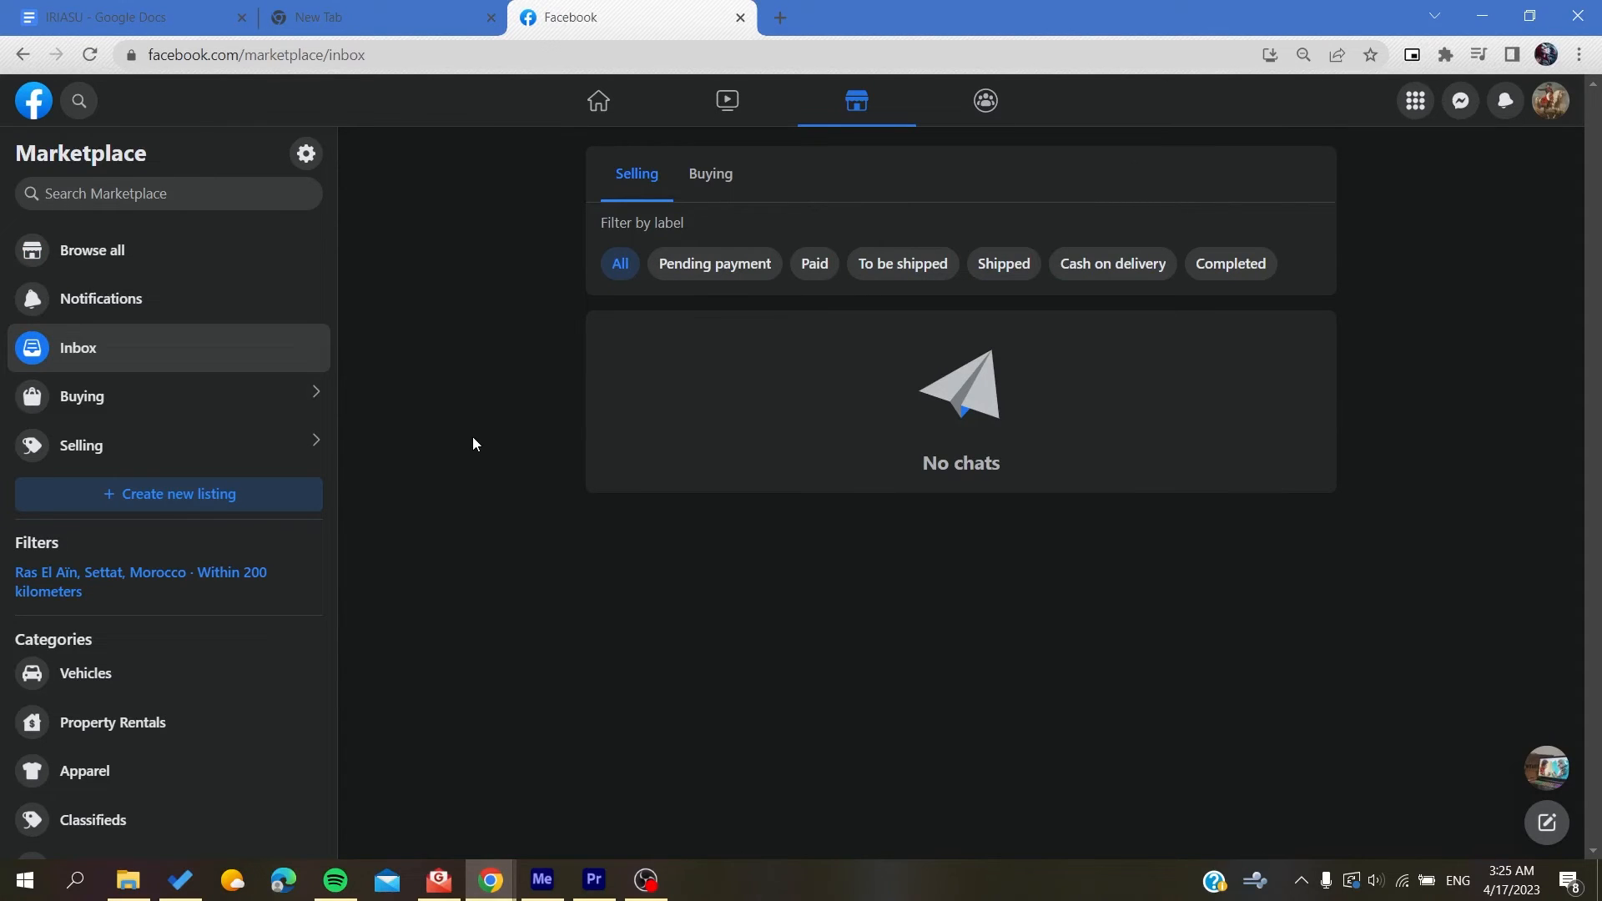
pyautogui.moveTo(756, 354)
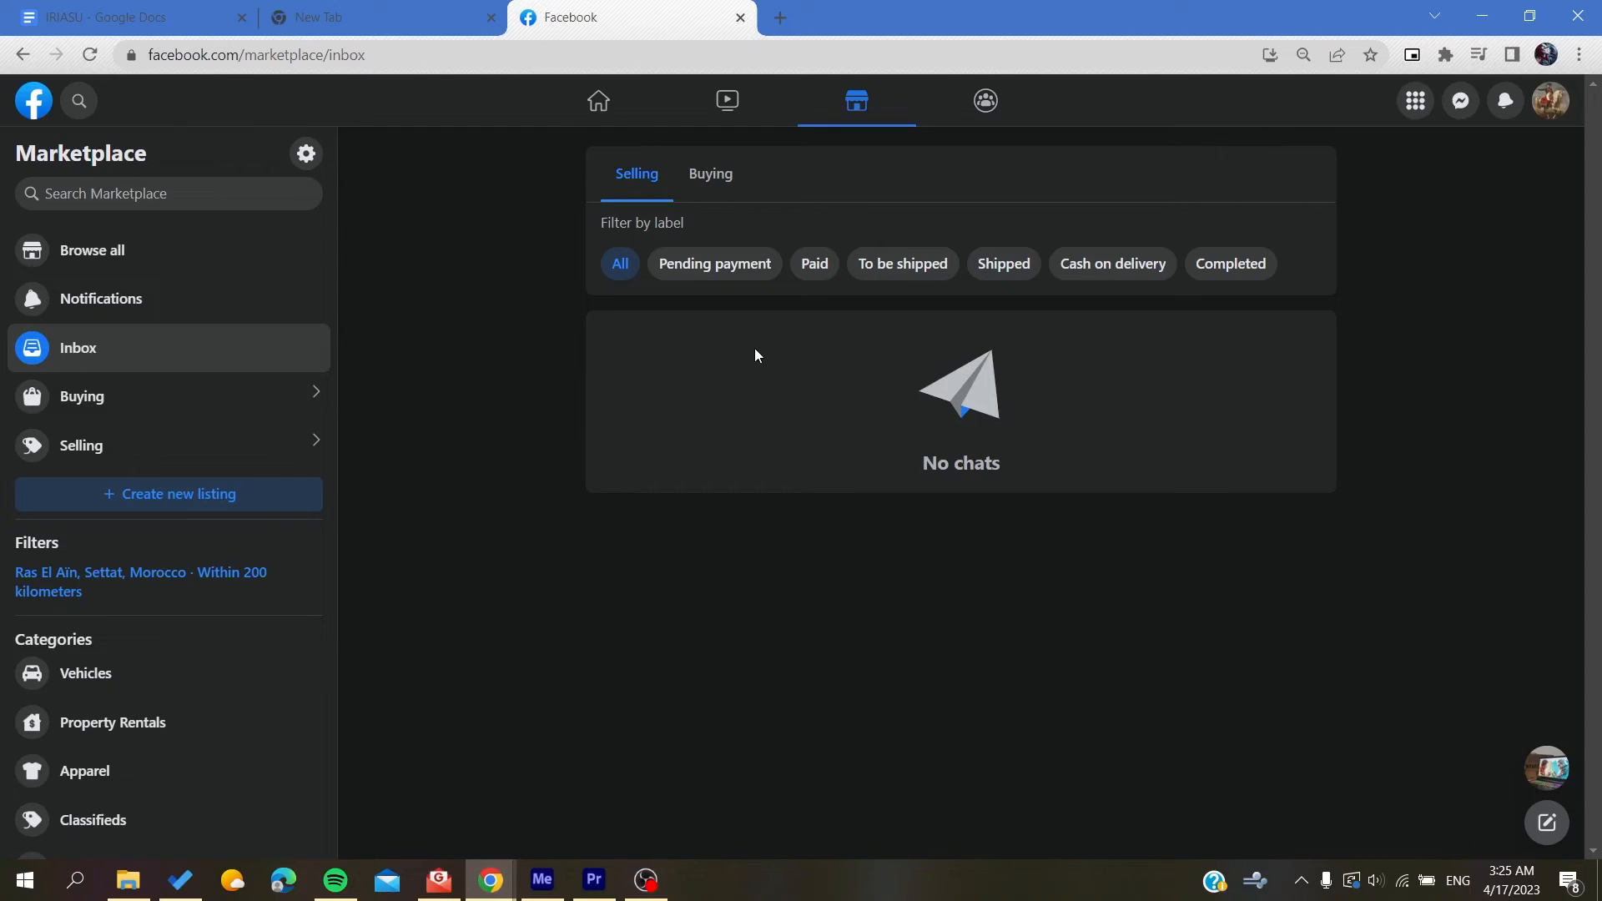
pyautogui.click(709, 174)
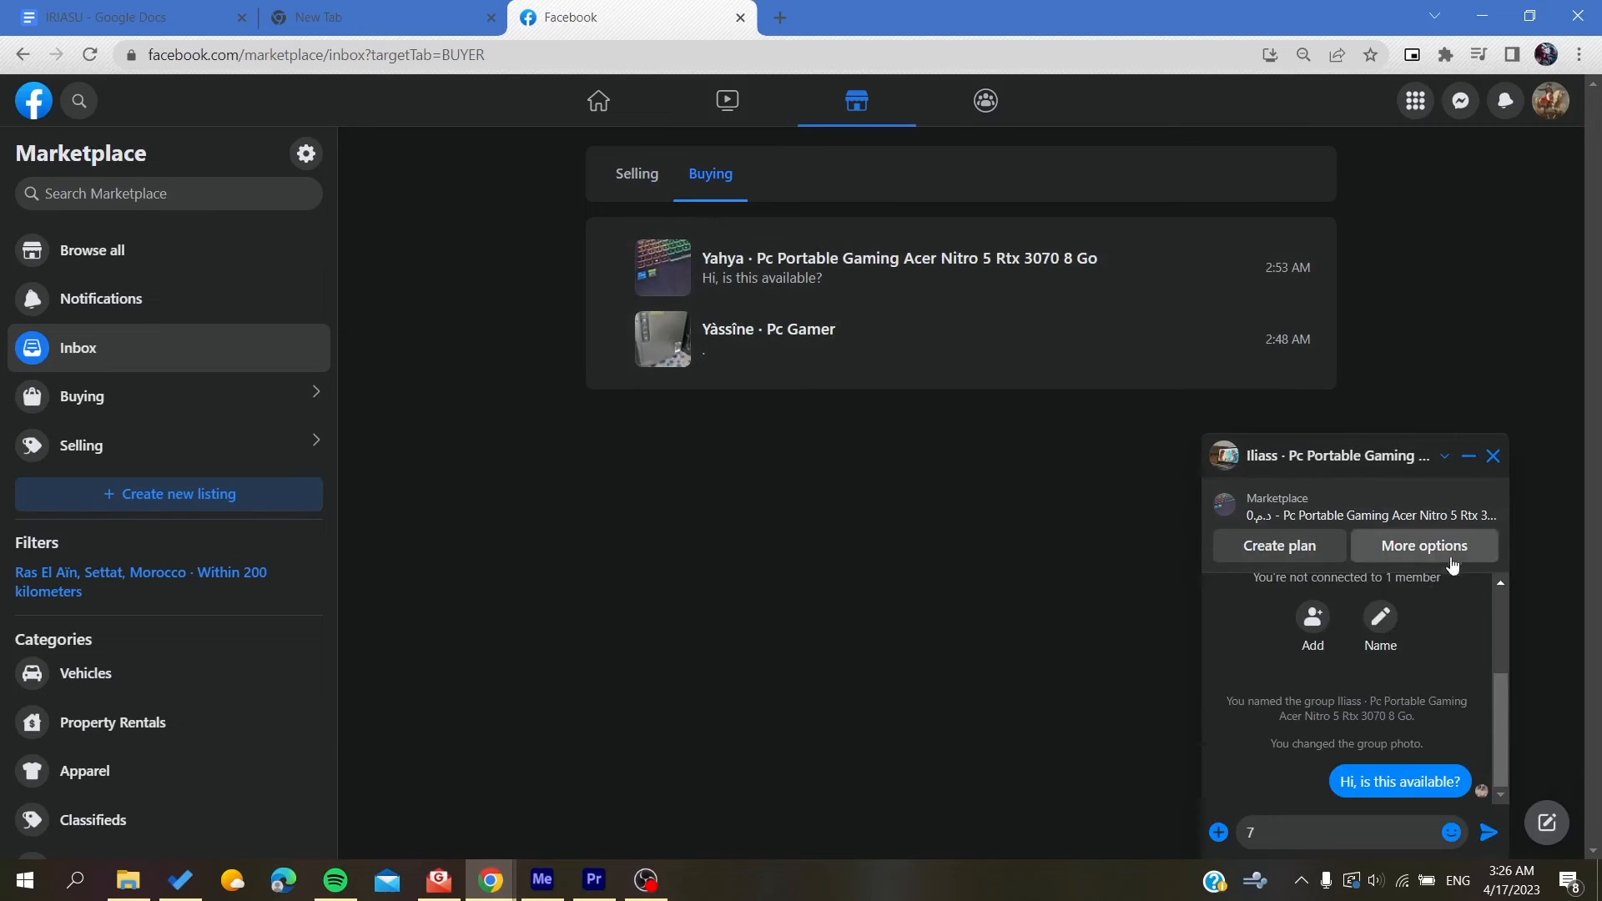
pyautogui.click(1421, 545)
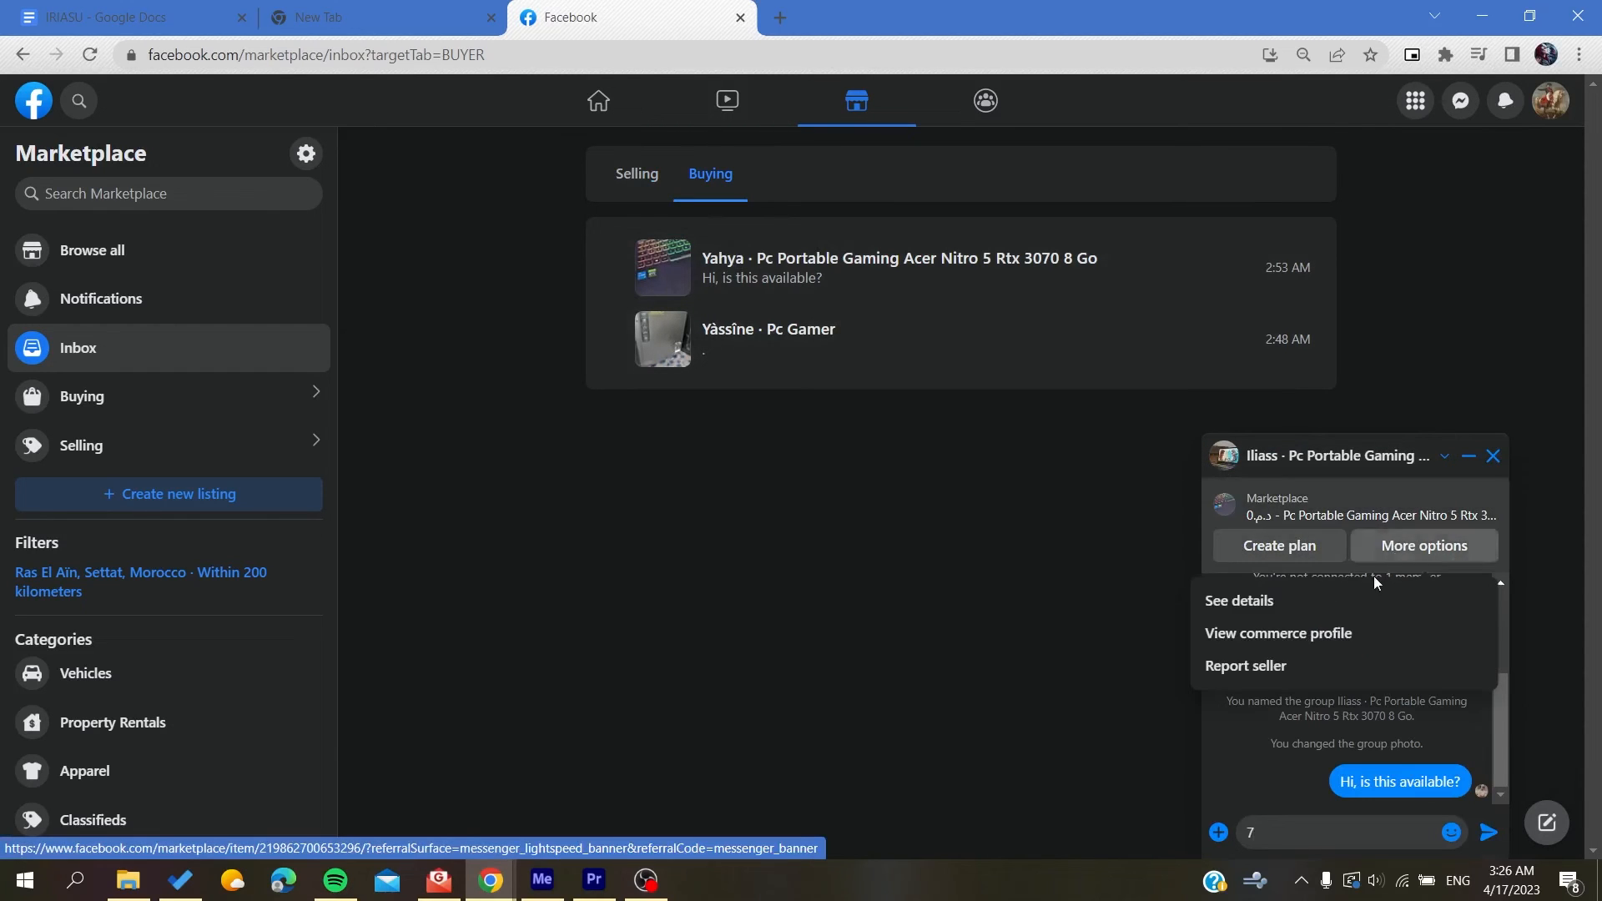
pyautogui.moveTo(1275, 677)
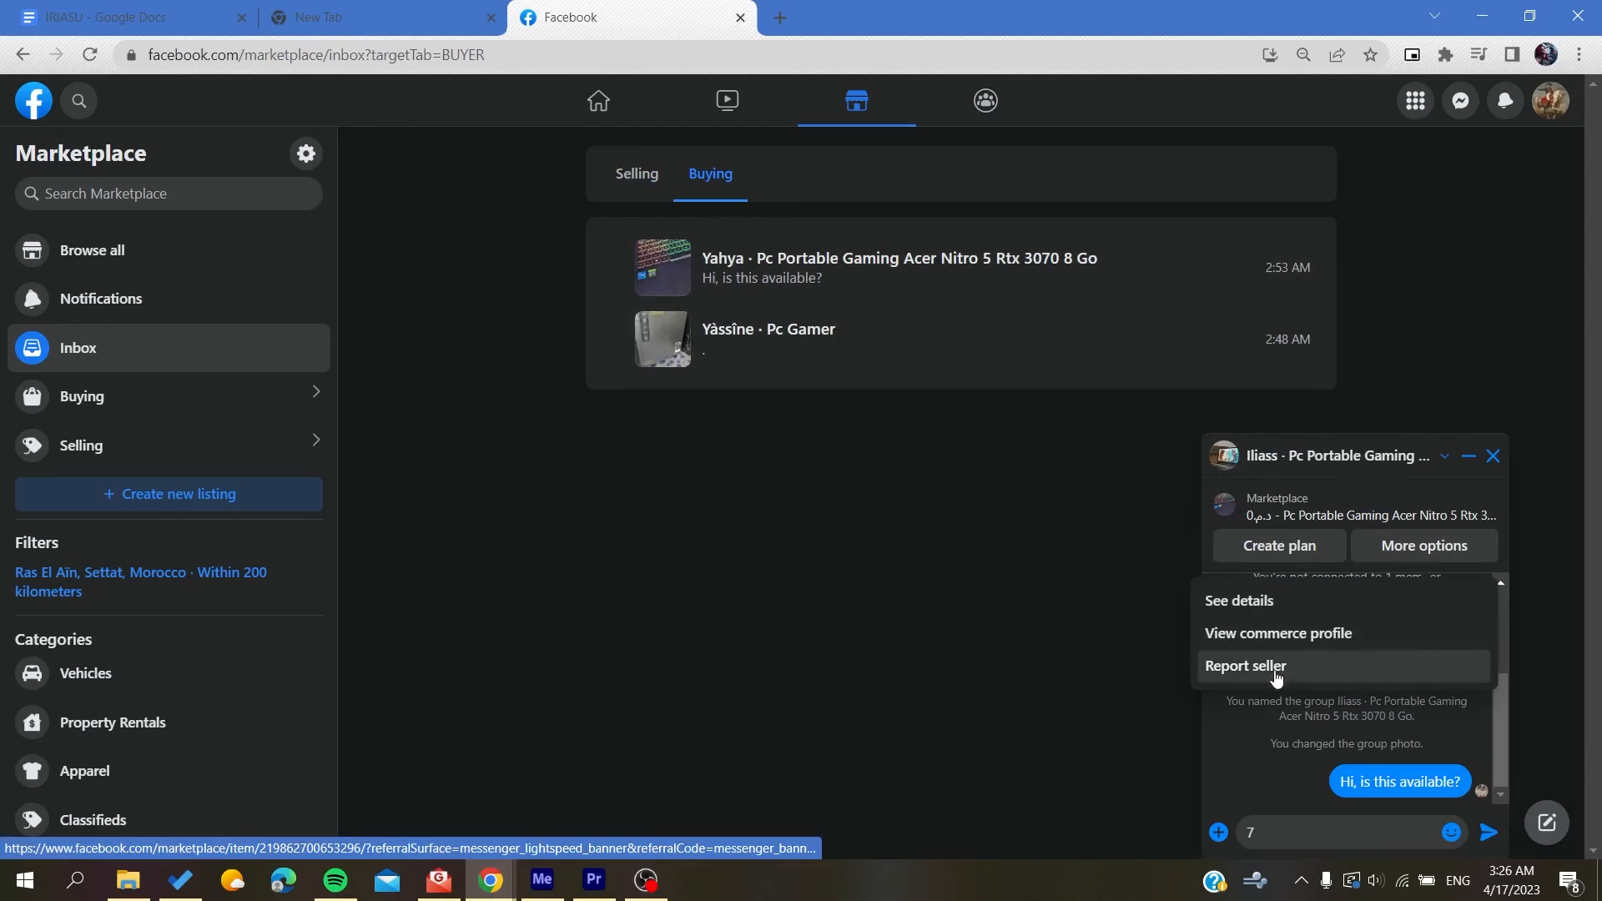
pyautogui.moveTo(1252, 705)
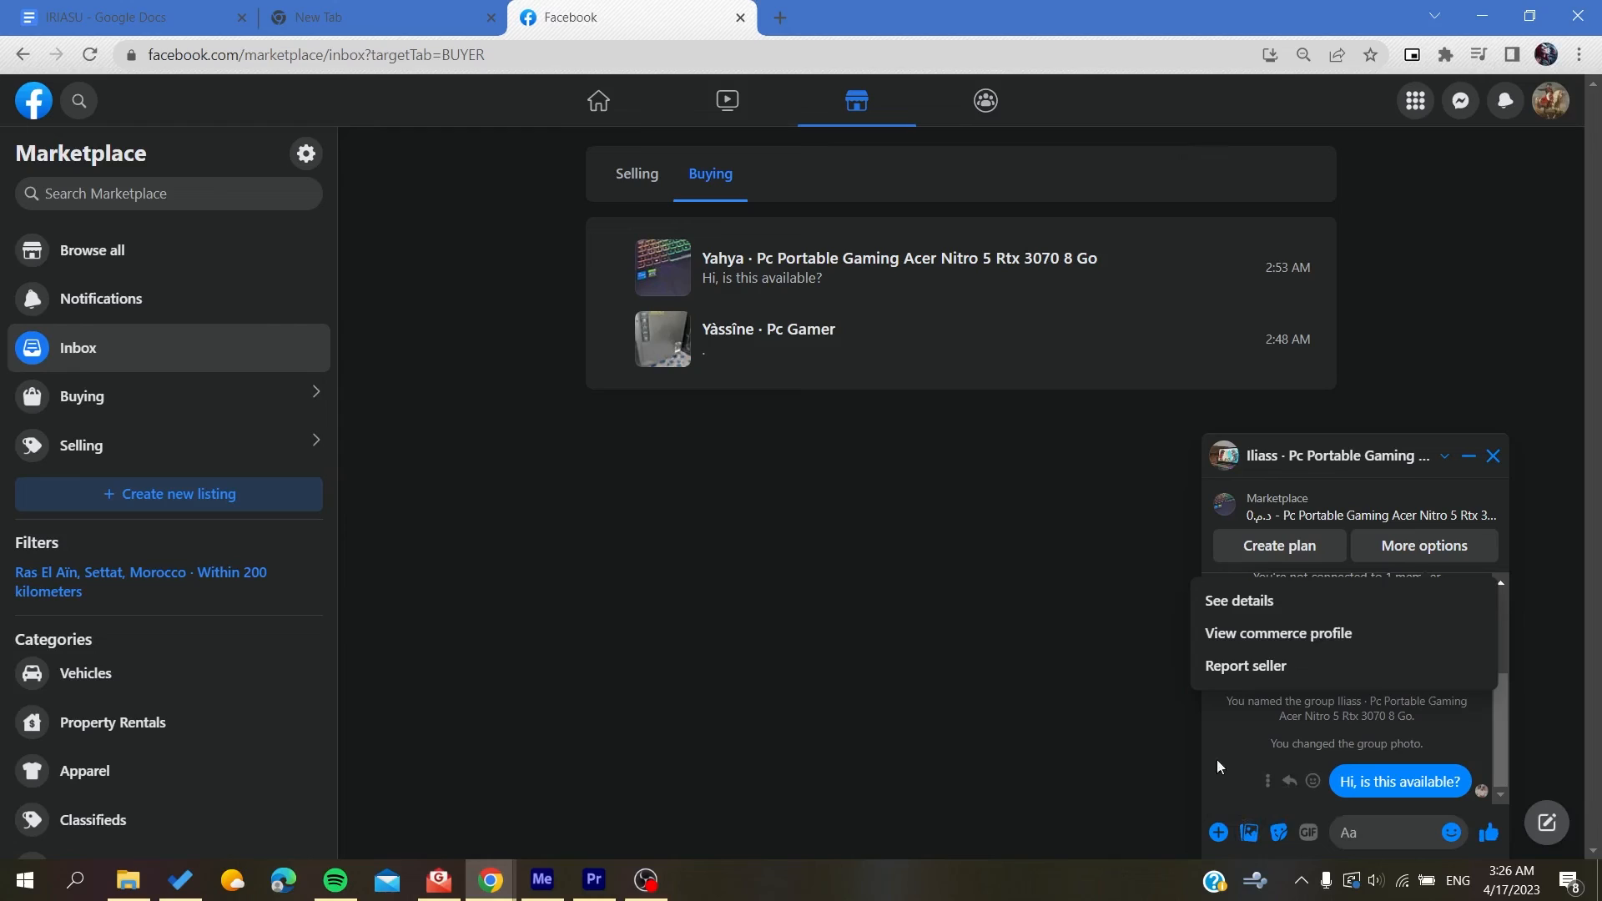
pyautogui.click(1215, 751)
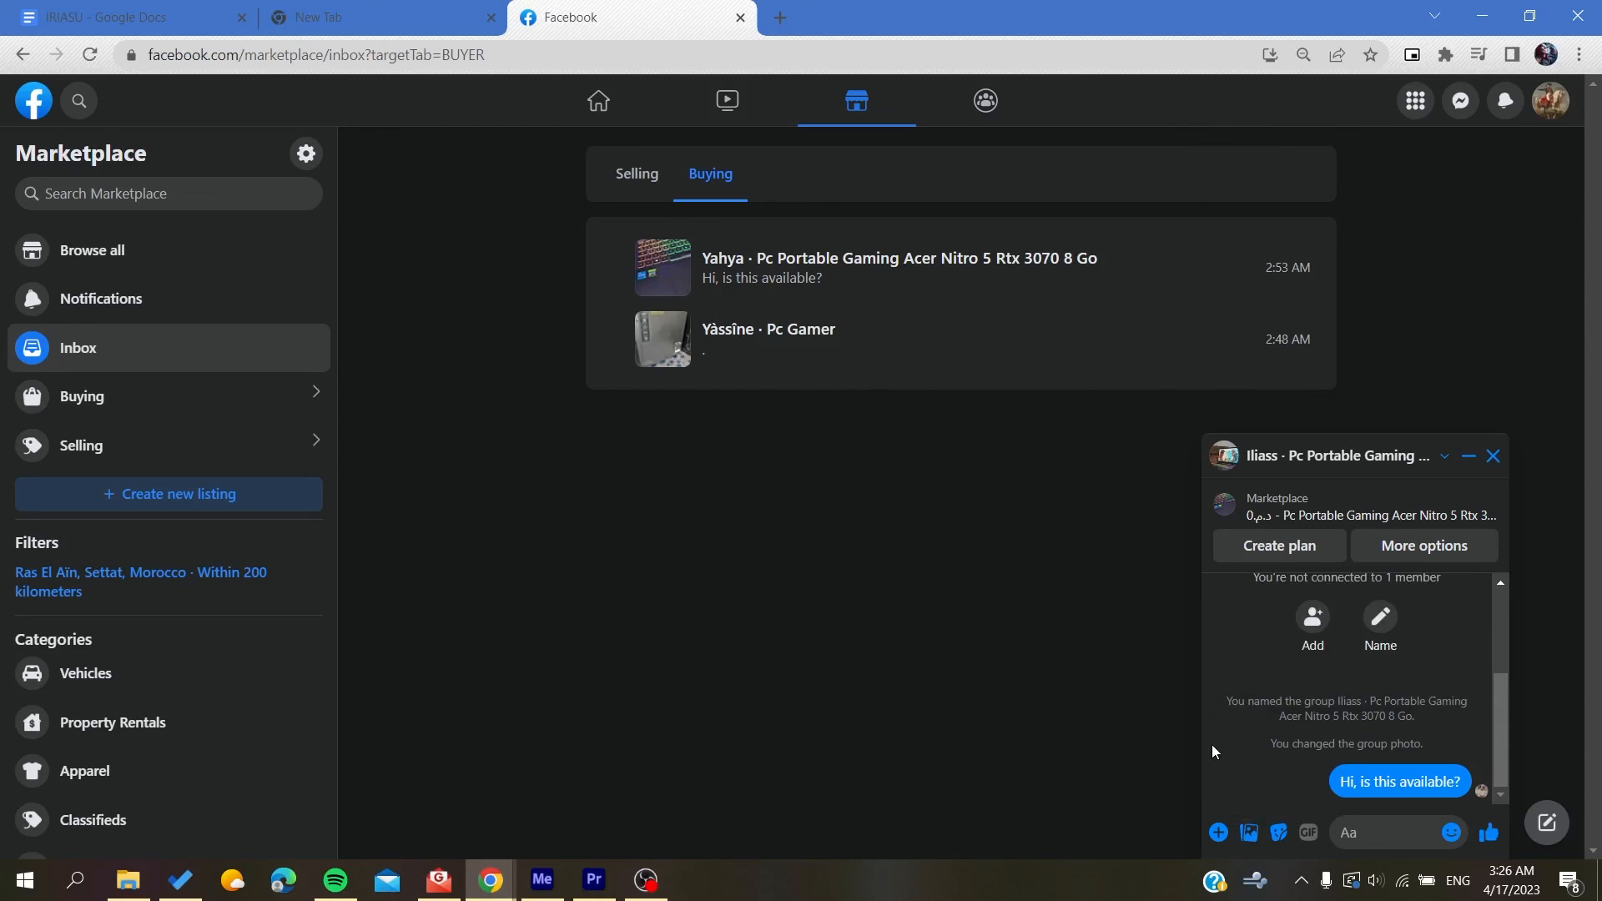
pyautogui.moveTo(860, 575)
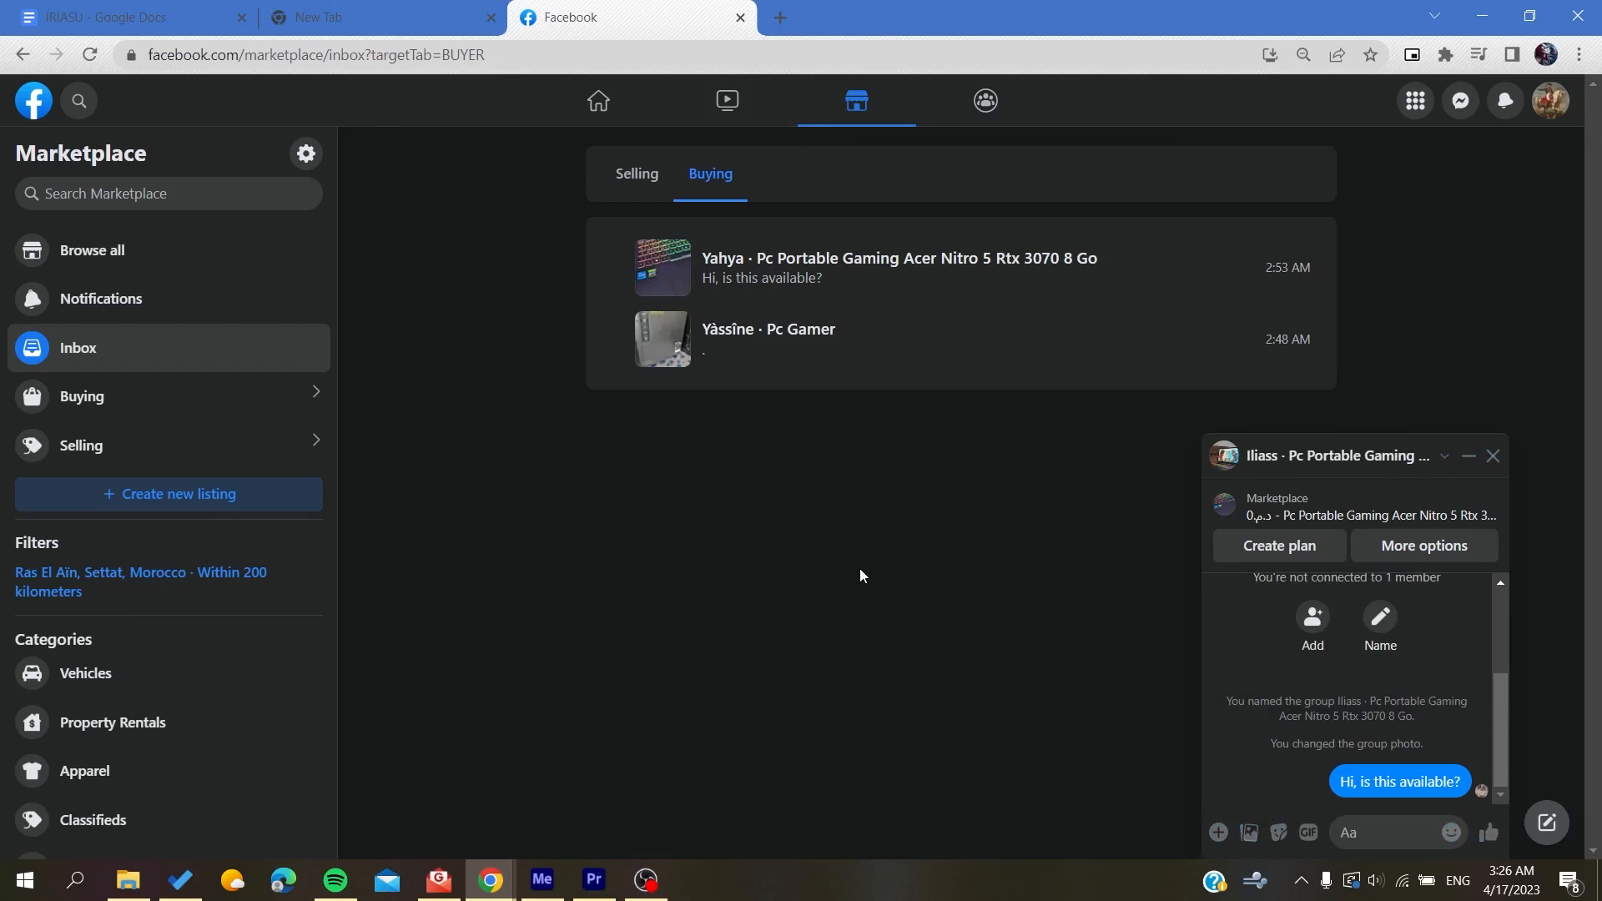